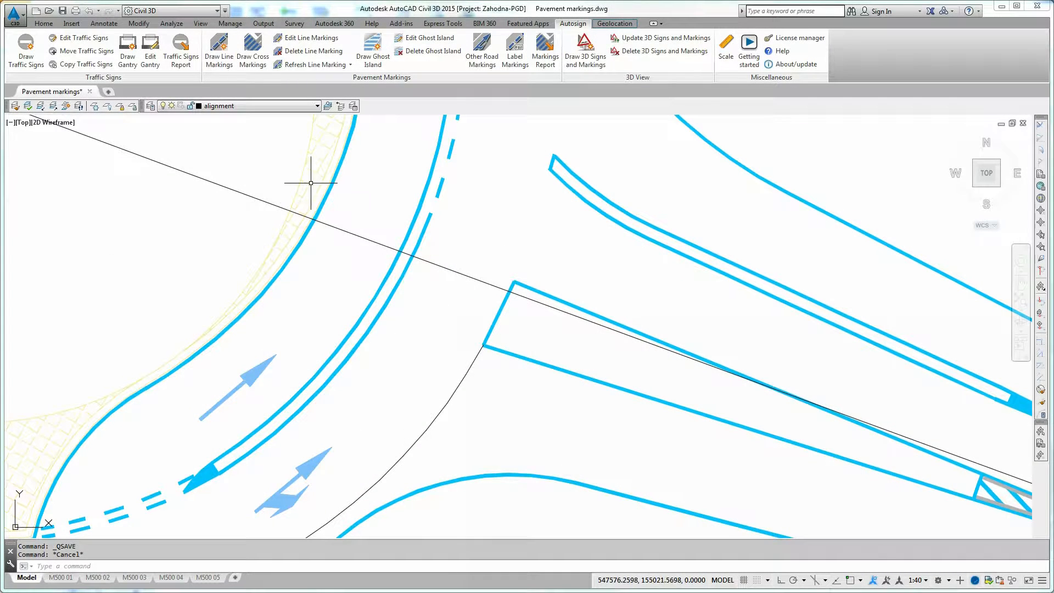
mouse_move(218, 47)
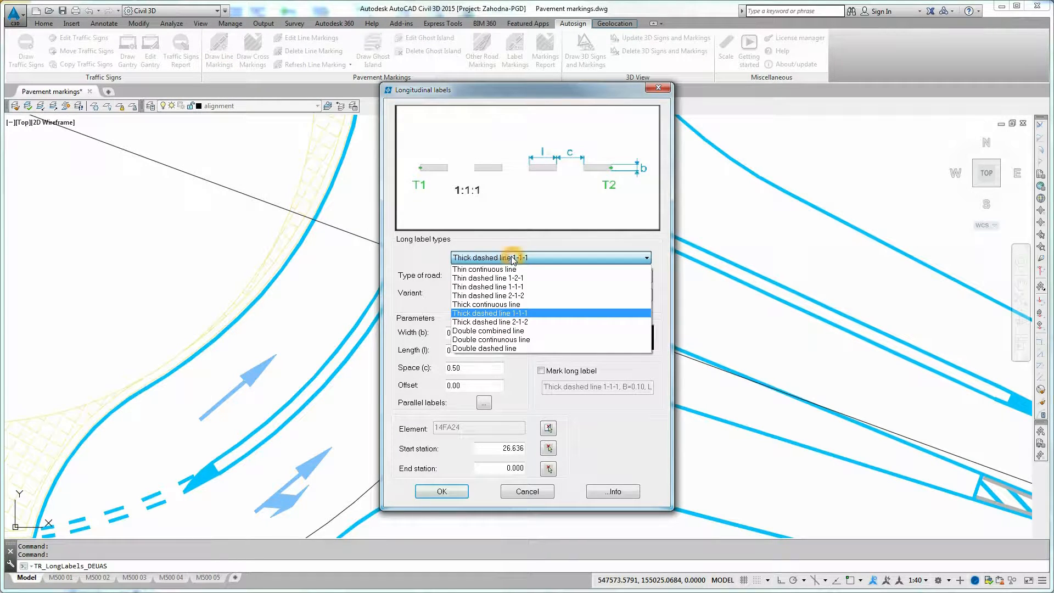
Step: Draw a thin continuous type II line marking, width 0.12, along the curved alignment
click(484, 268)
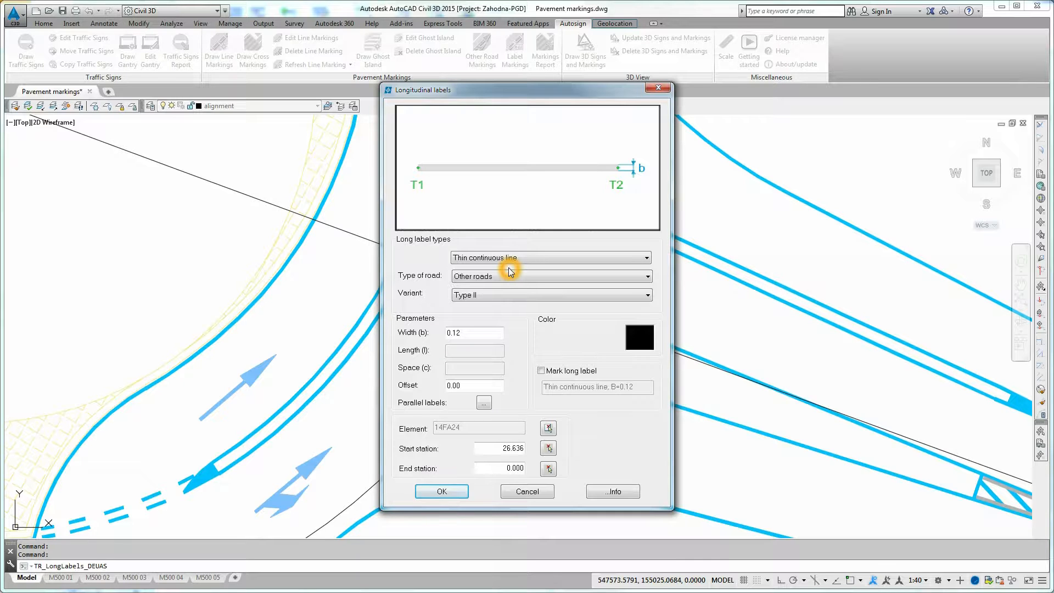
mouse_move(549, 427)
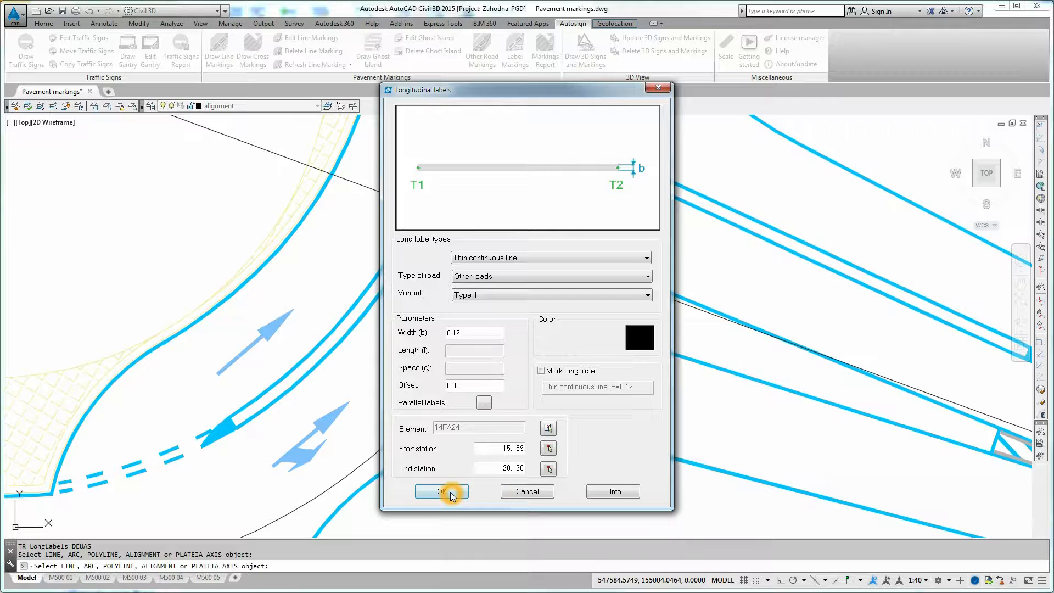
click(441, 490)
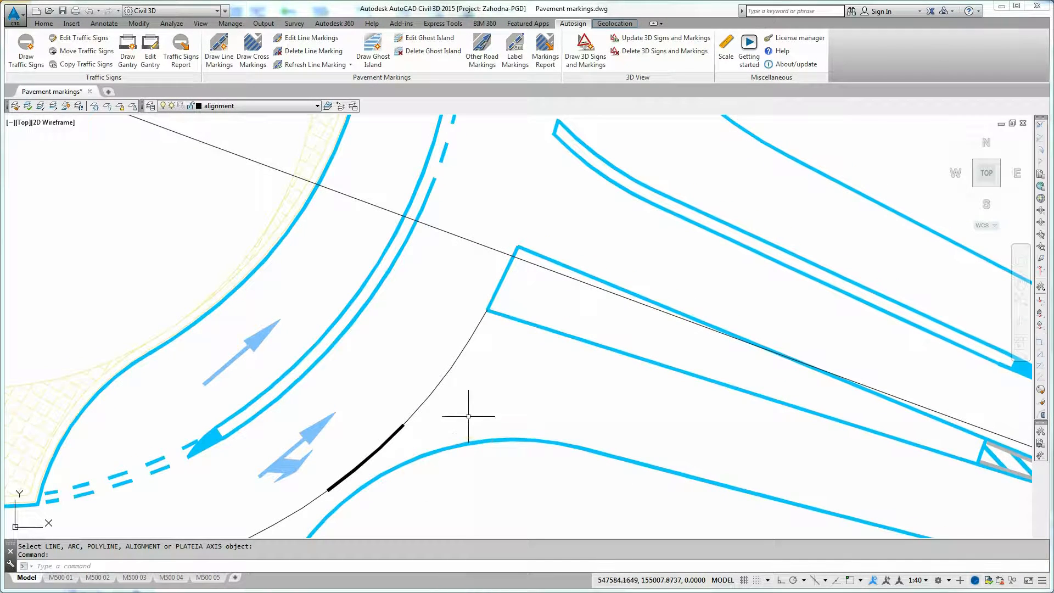
Step: Draw a thick dashed 1-1-1 line marking, width 0.25, continuing along the alignment
click(217, 51)
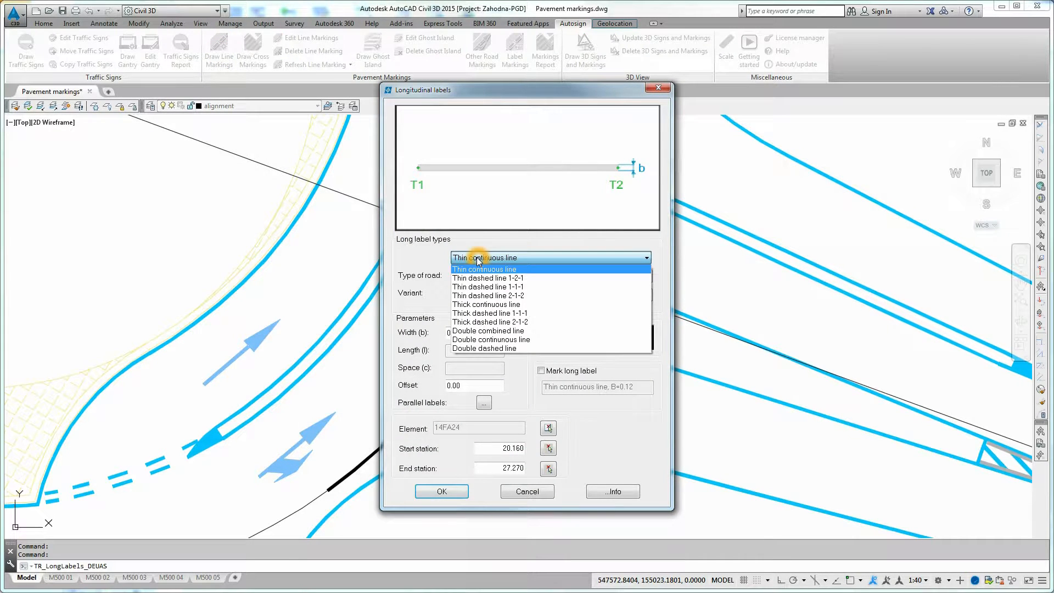
mouse_move(490, 313)
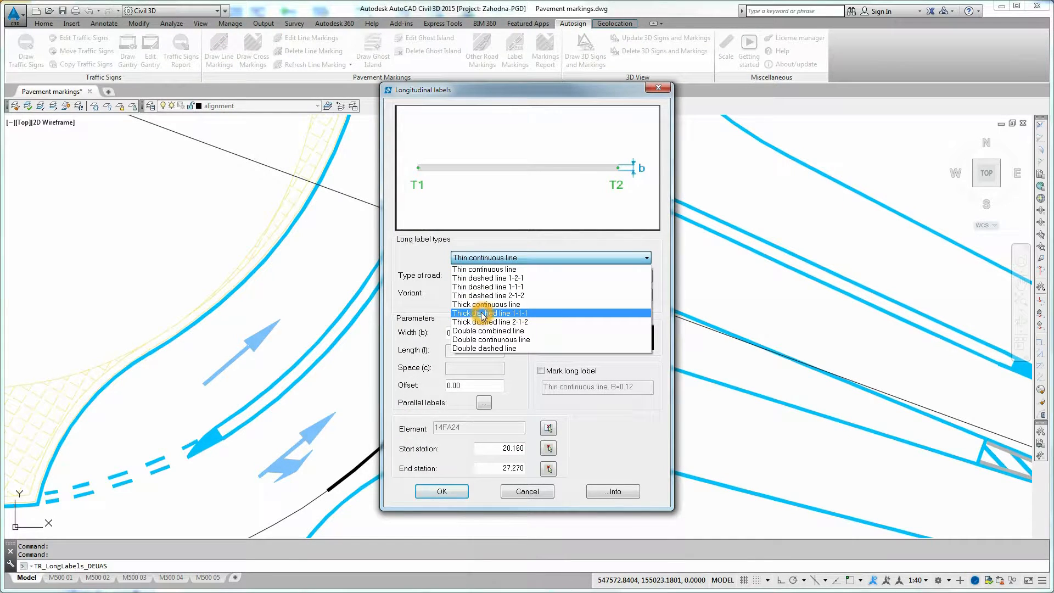
click(492, 313)
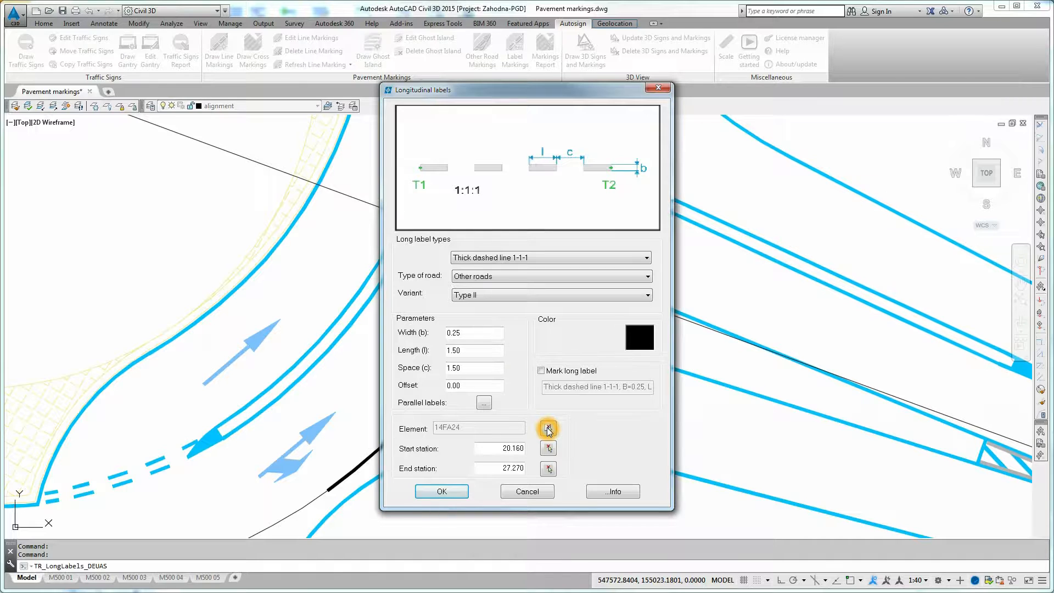
click(548, 429)
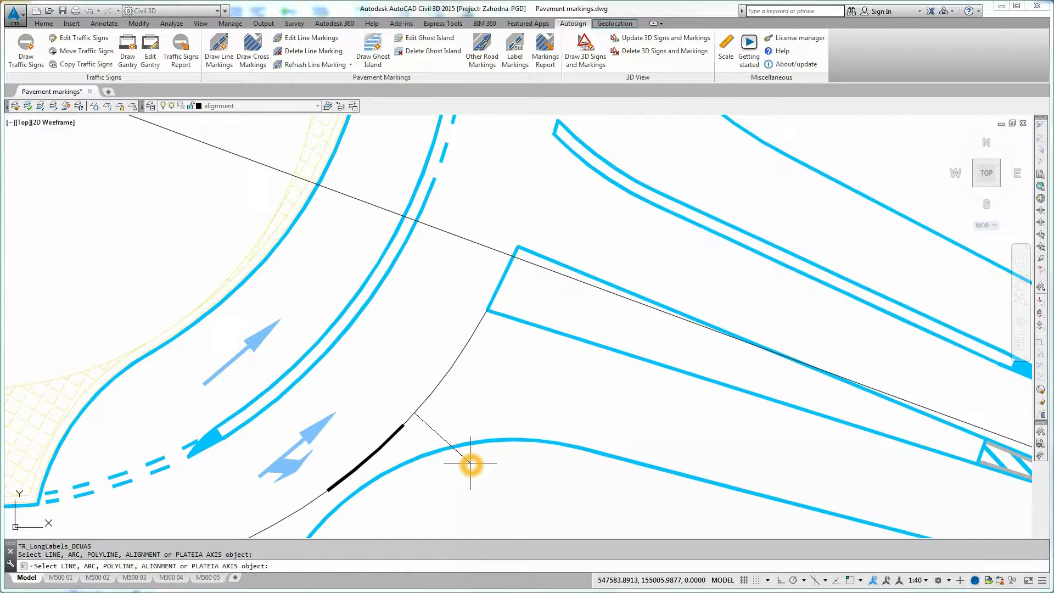
click(468, 463)
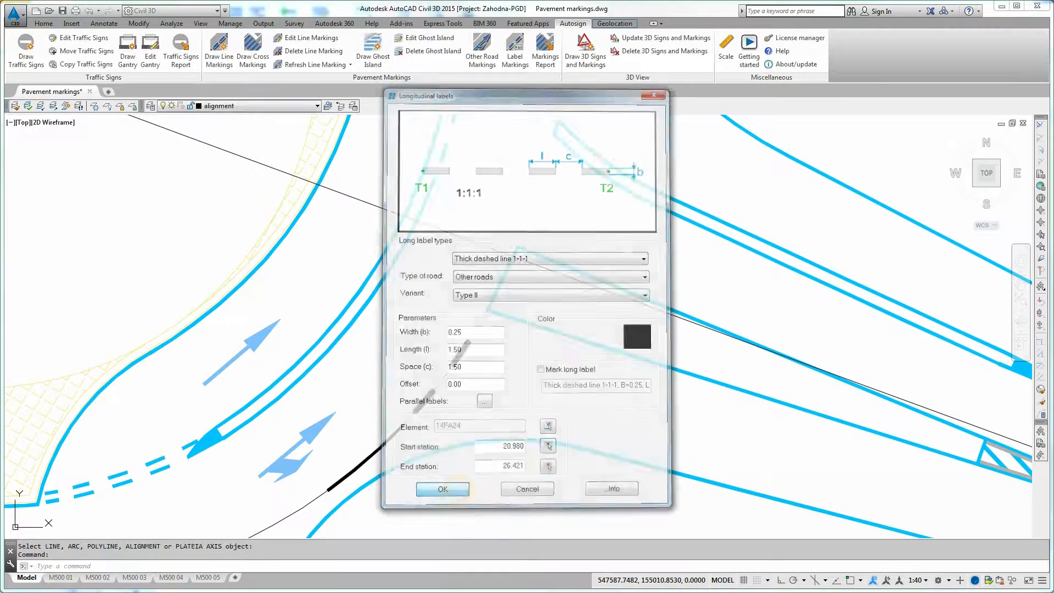
click(441, 489)
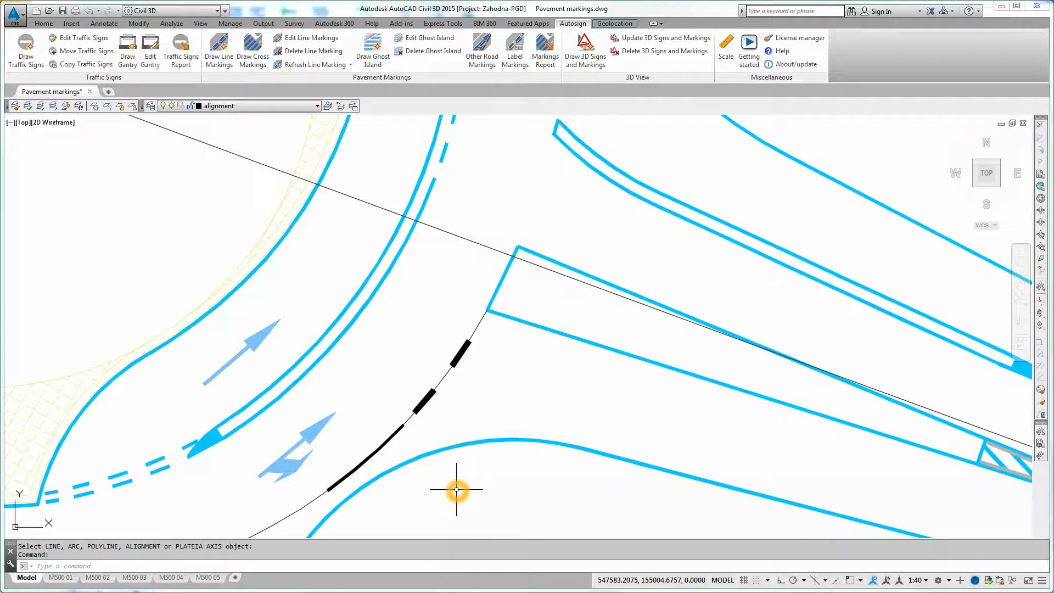
mouse_move(383, 261)
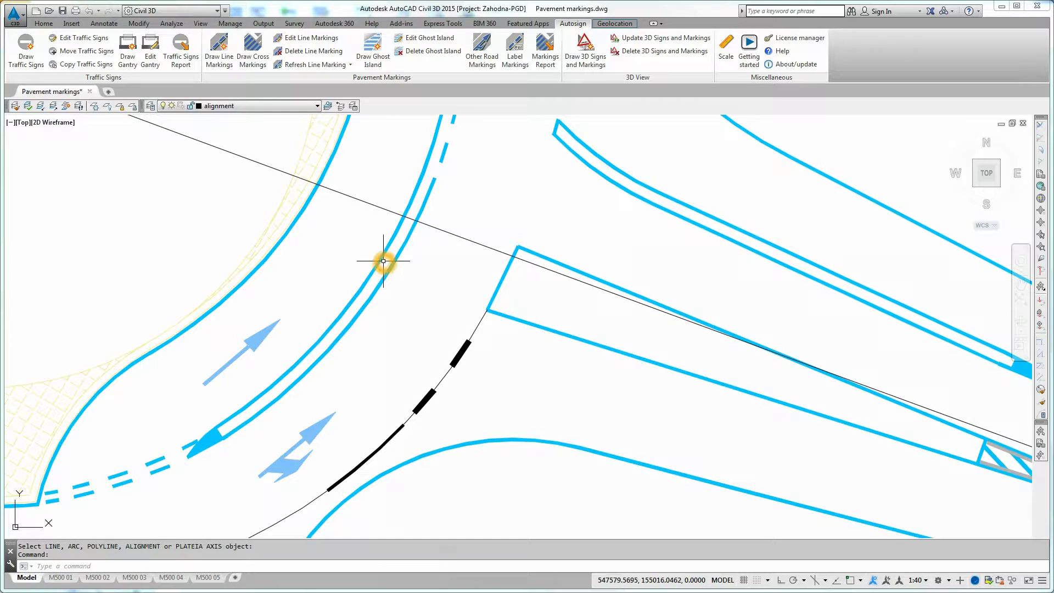
mouse_move(360, 160)
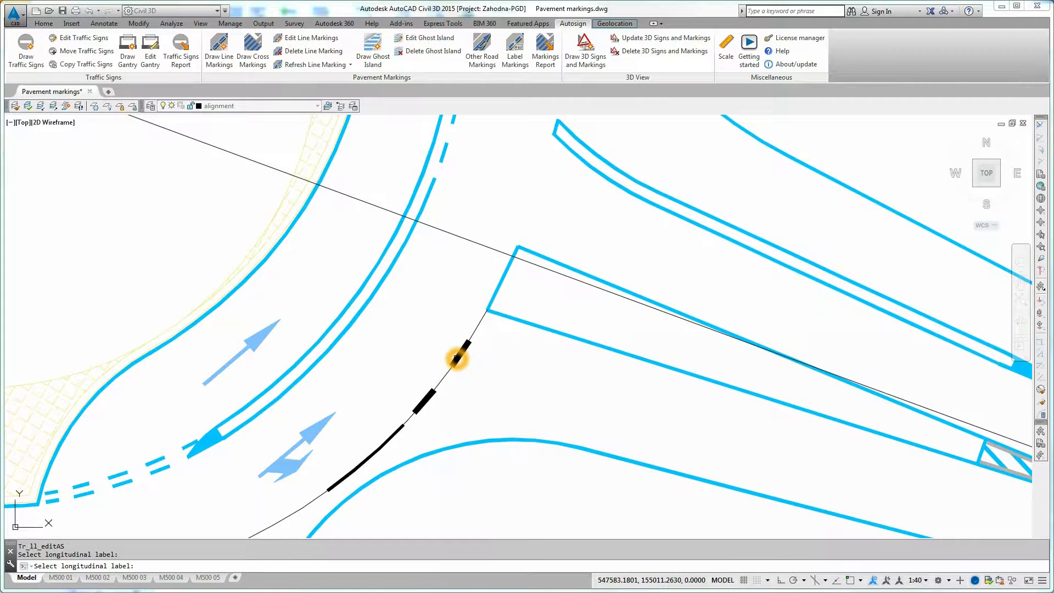
Step: Edit the dashed marking to width 0.12 with 0.50 dashes and 0.50 gaps
click(457, 355)
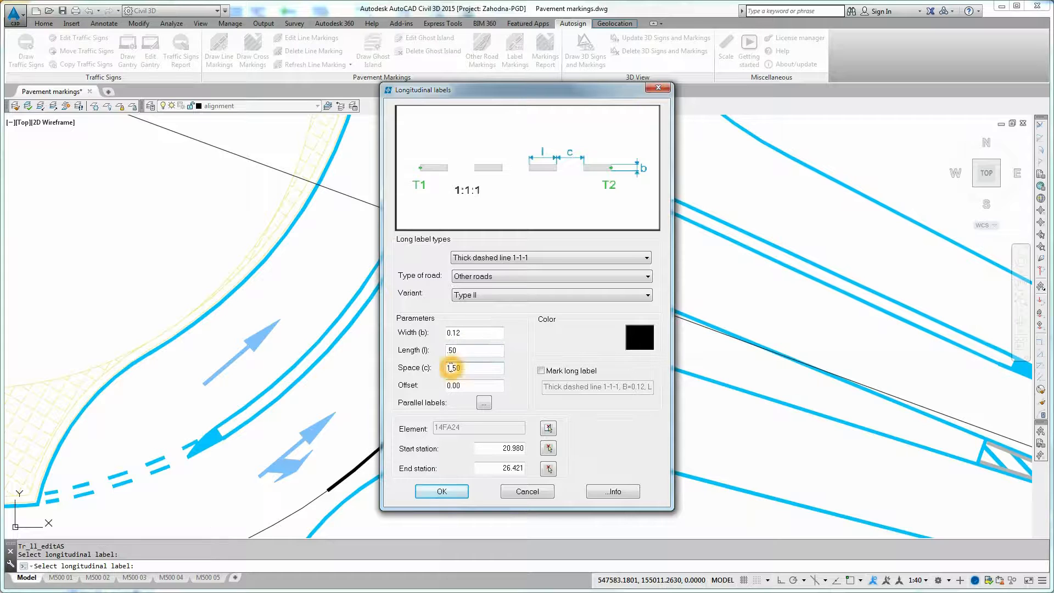
click(468, 367)
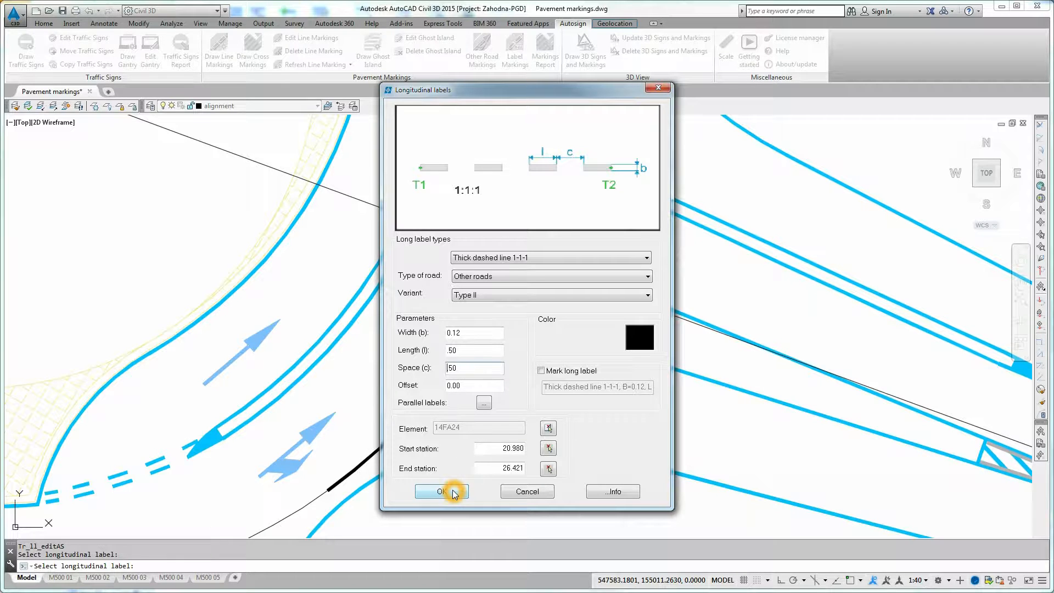
click(438, 490)
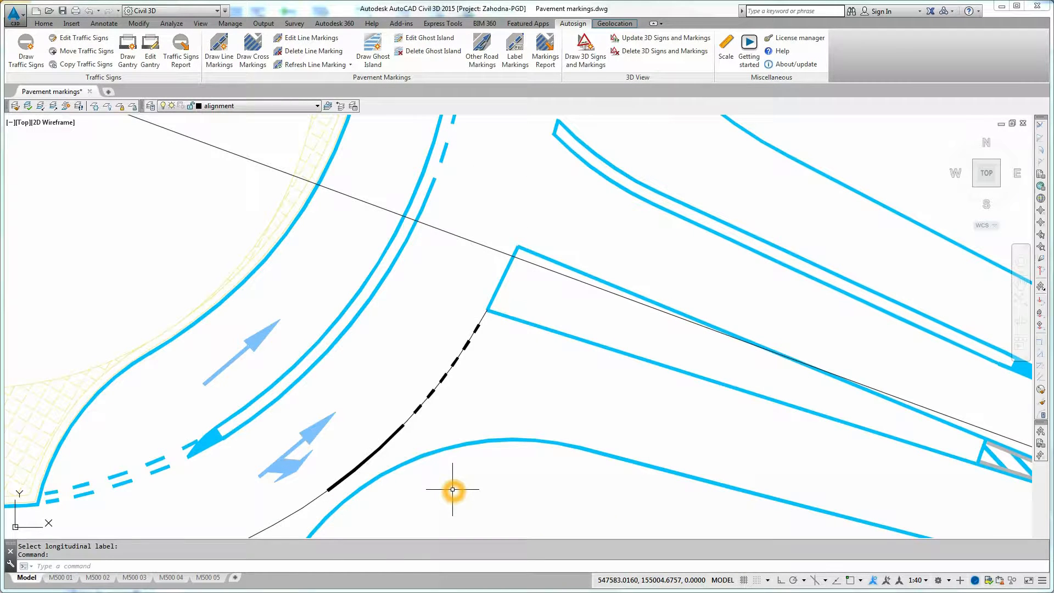
mouse_move(483, 431)
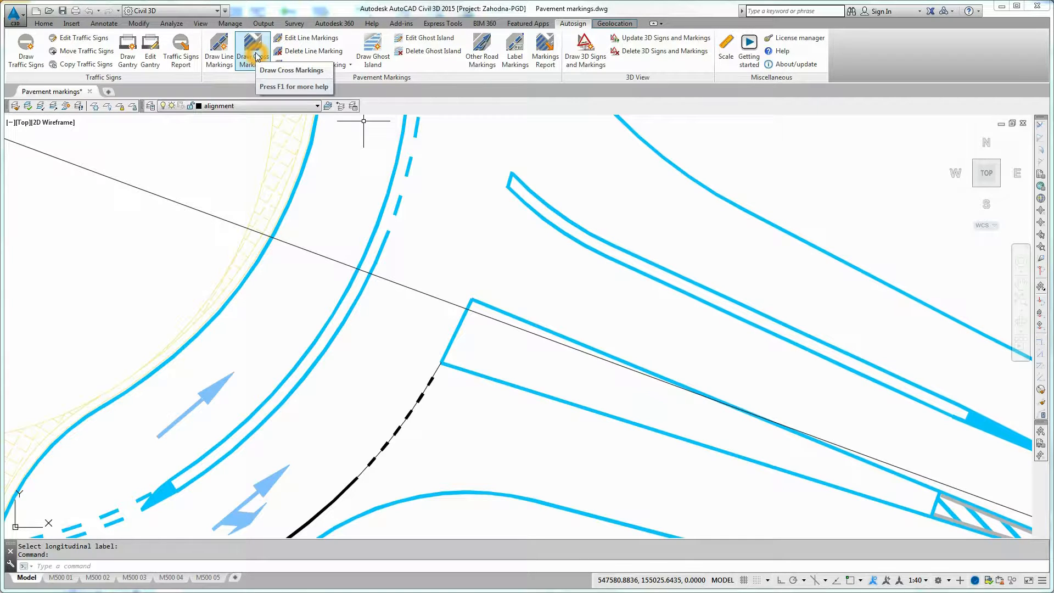
Step: Draw a labelled yield line (width 0.70, length 0.50, offset 0.50) between two points across the side-road entry
click(252, 50)
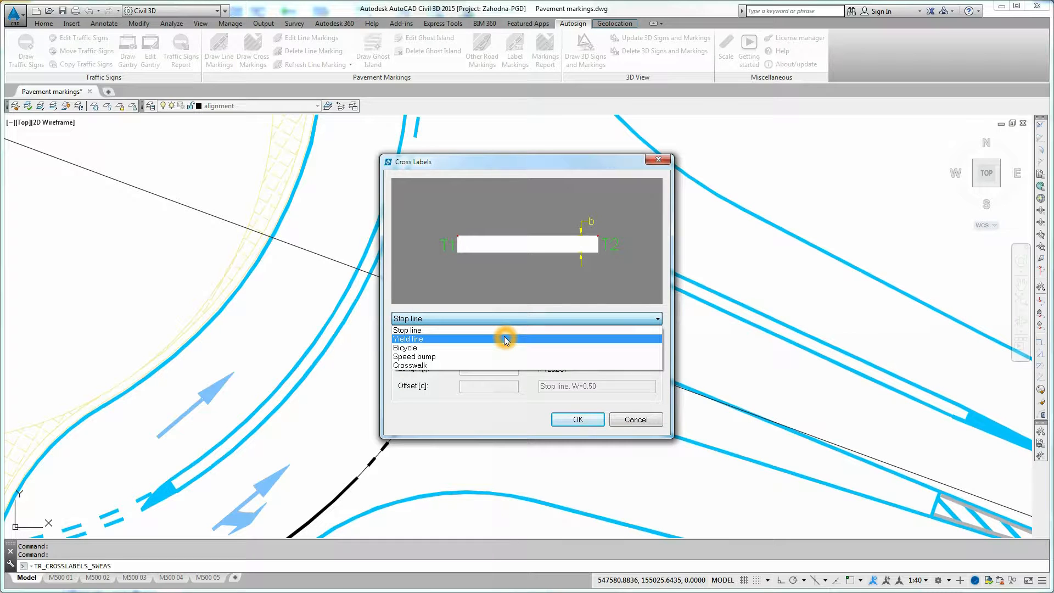
click(409, 338)
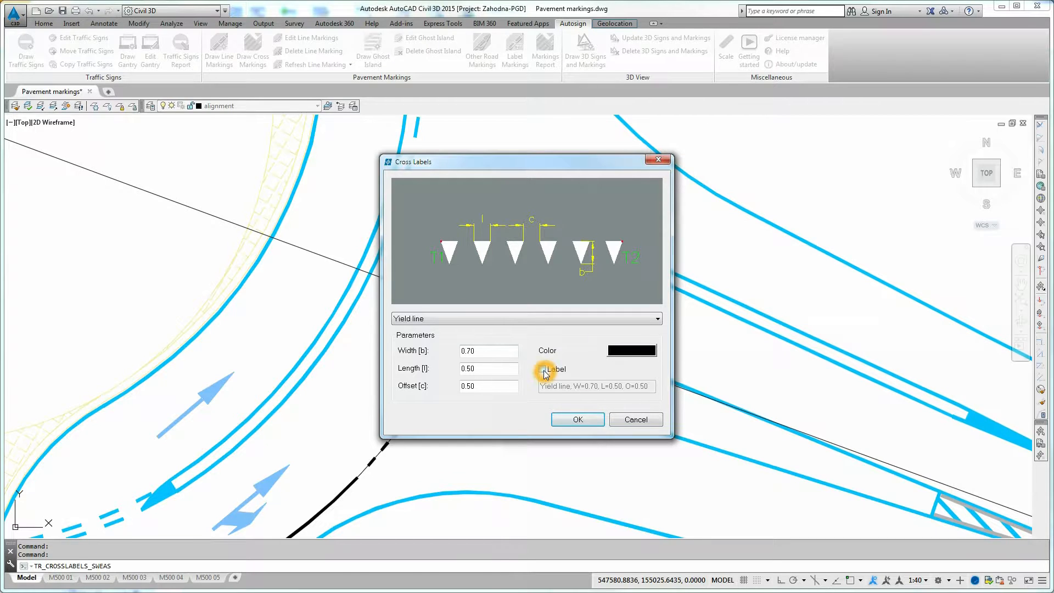
mouse_move(545, 373)
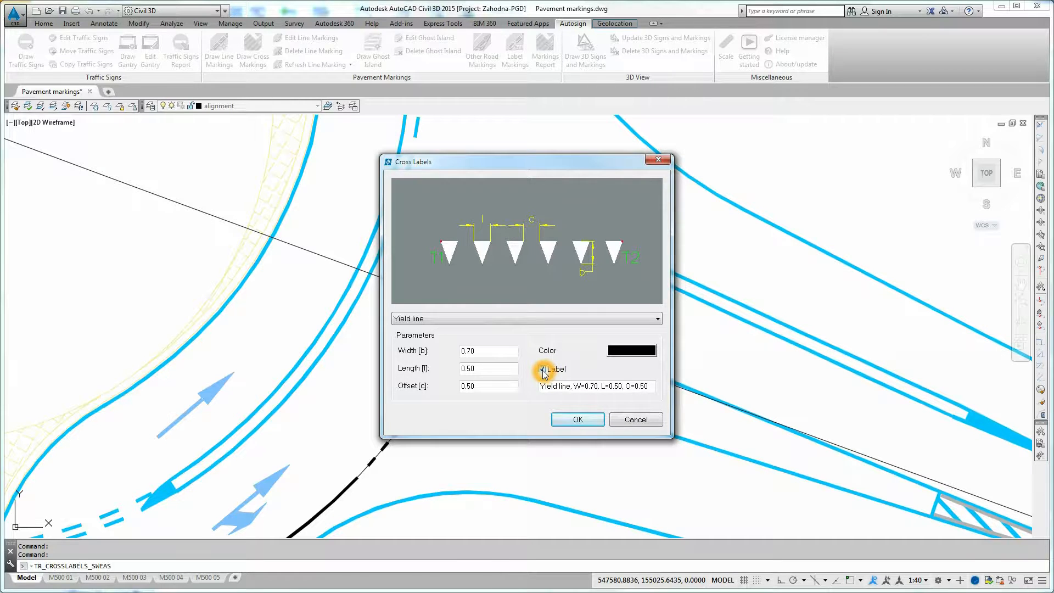
click(542, 368)
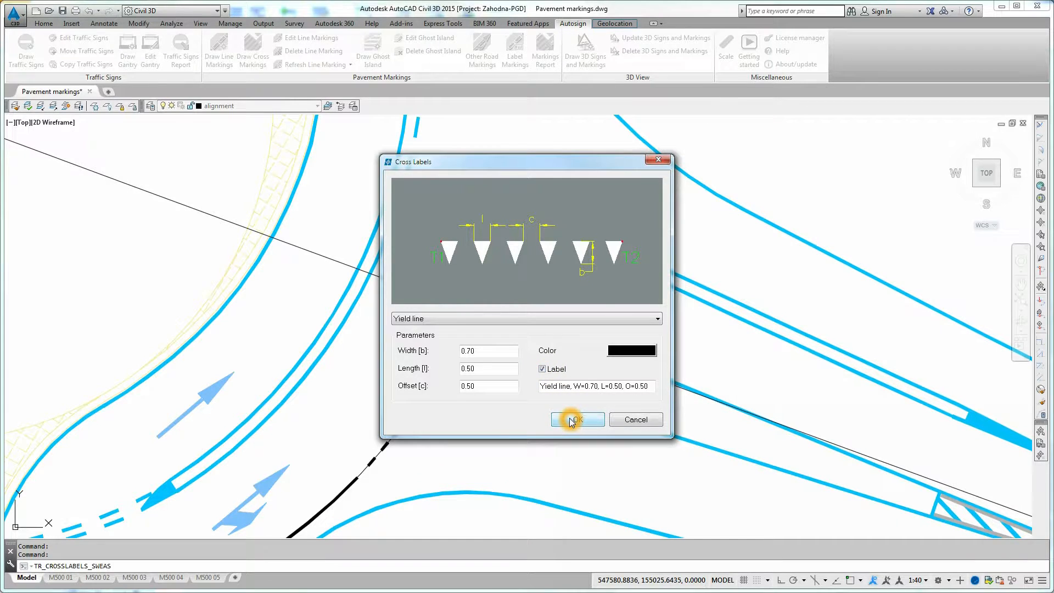
click(576, 418)
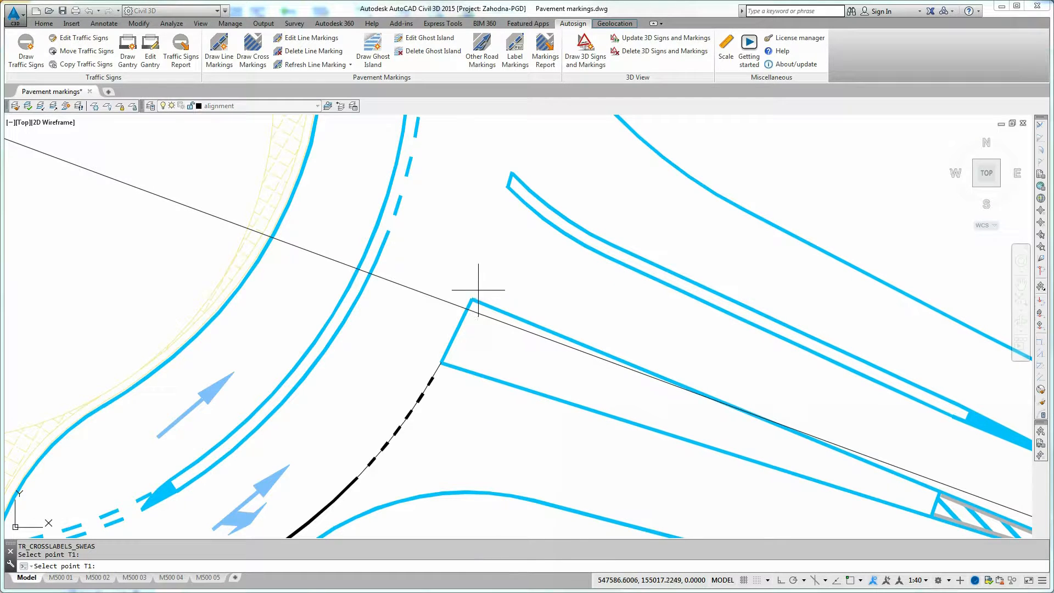
click(477, 298)
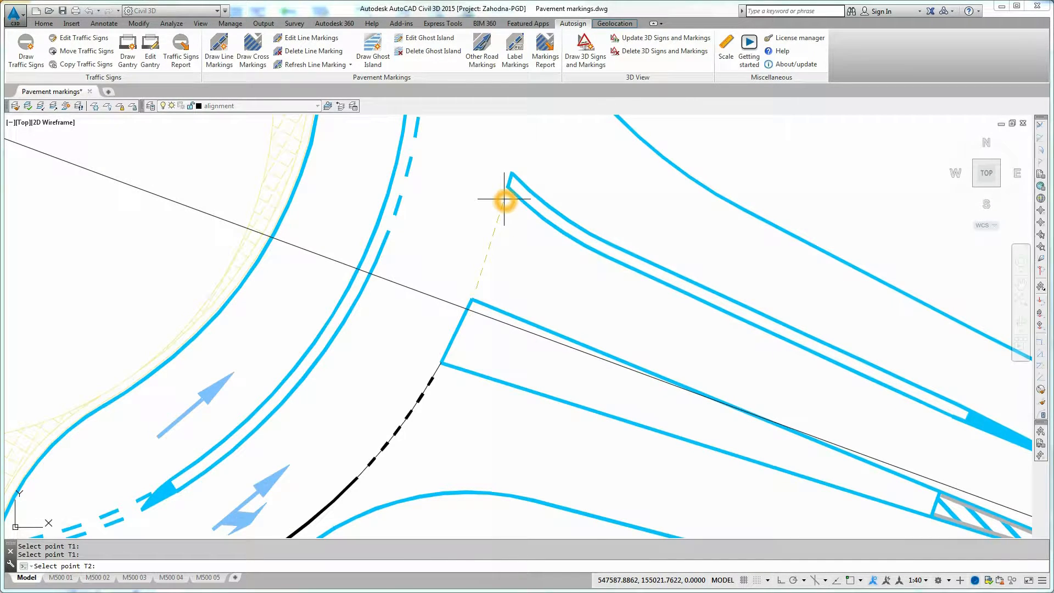
click(504, 200)
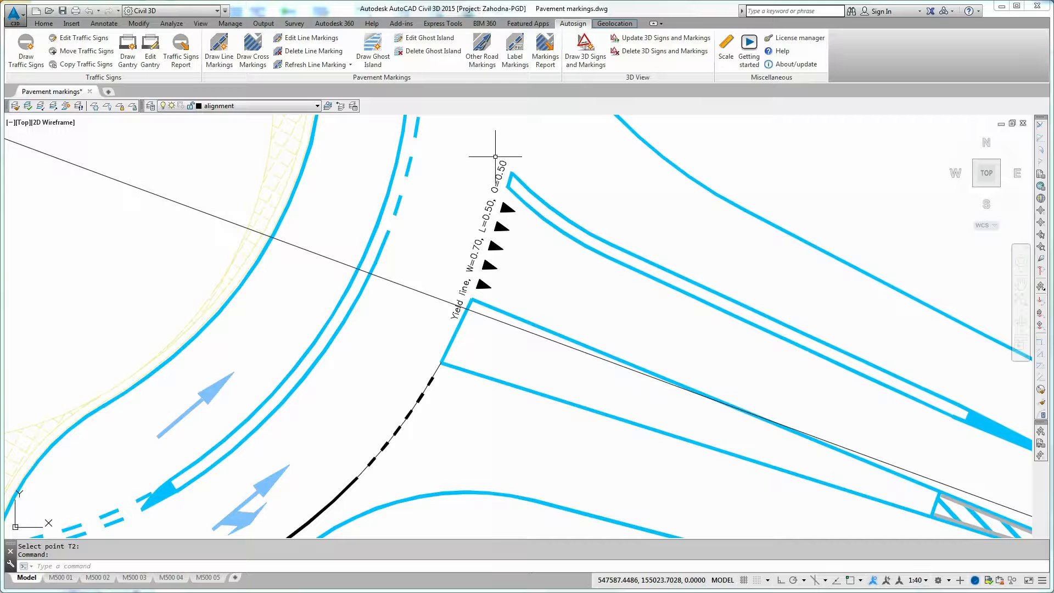
mouse_move(492, 119)
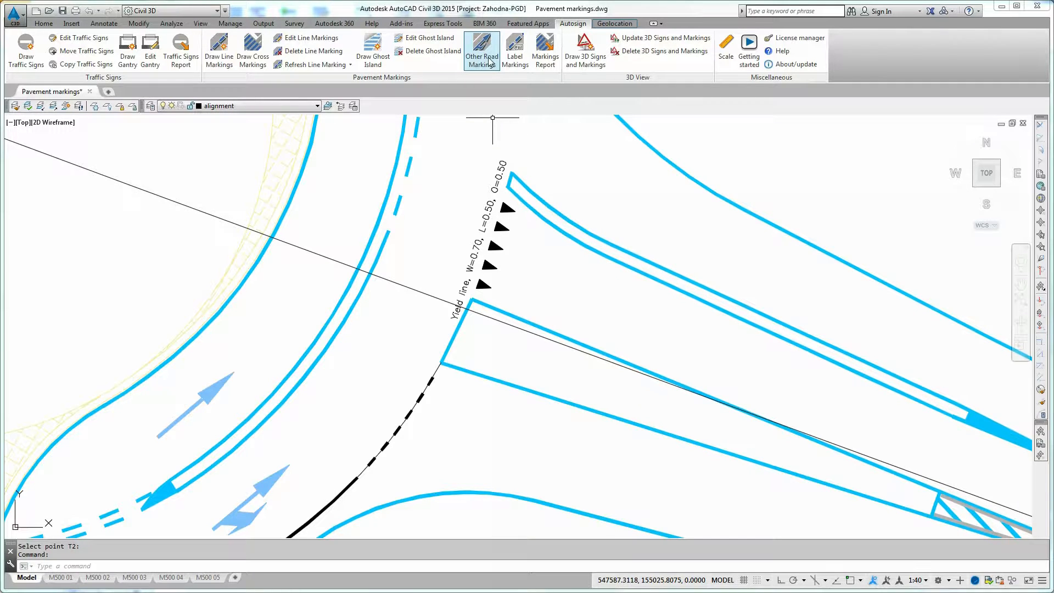
mouse_move(480, 47)
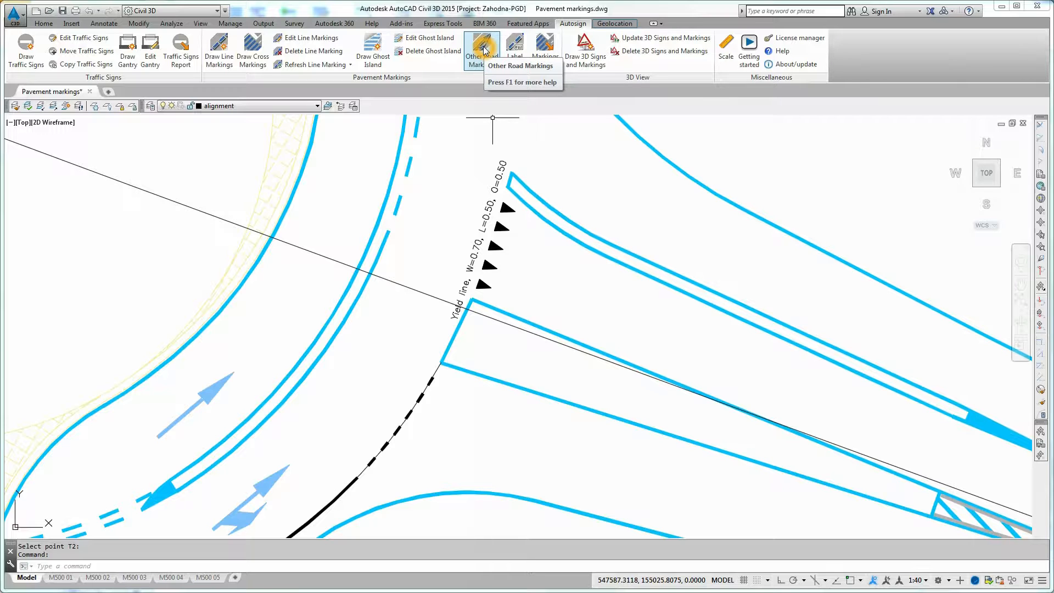
Step: Place rotated yield triangle symbols from the Symbol Manager onto the side-road lanes
click(481, 46)
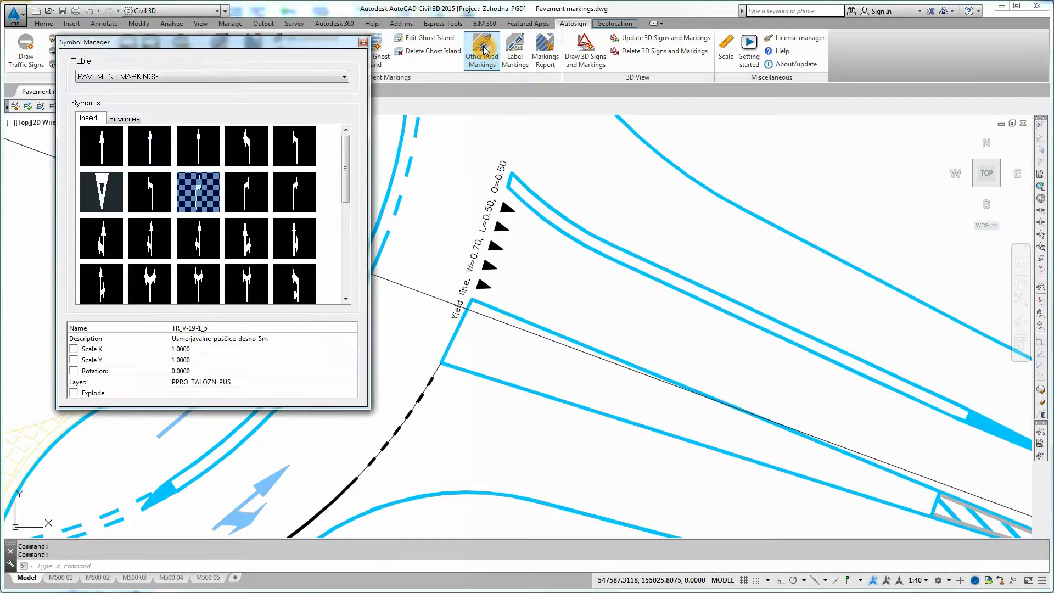
click(101, 192)
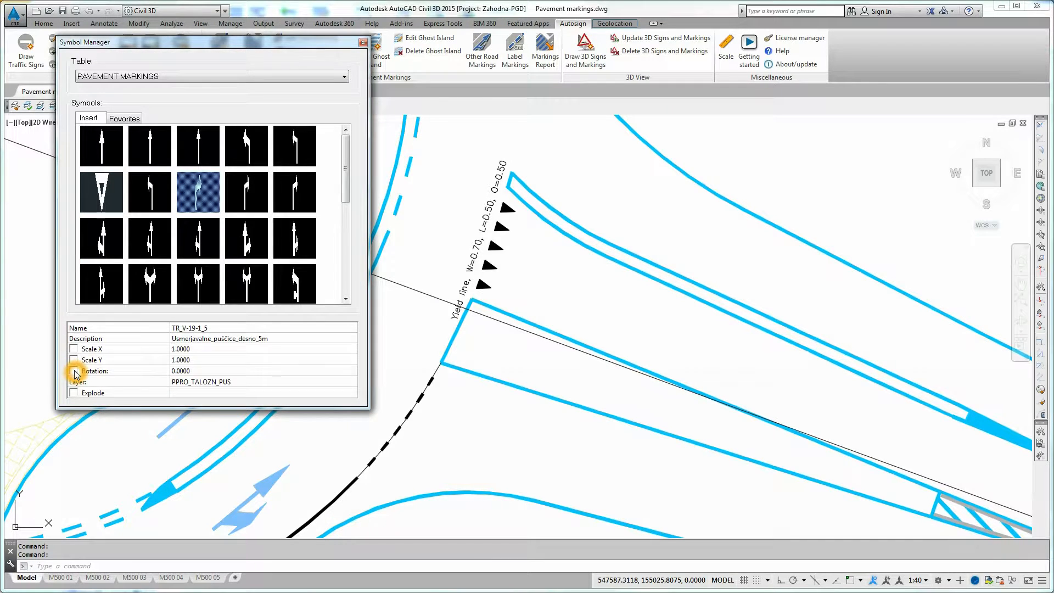
click(74, 370)
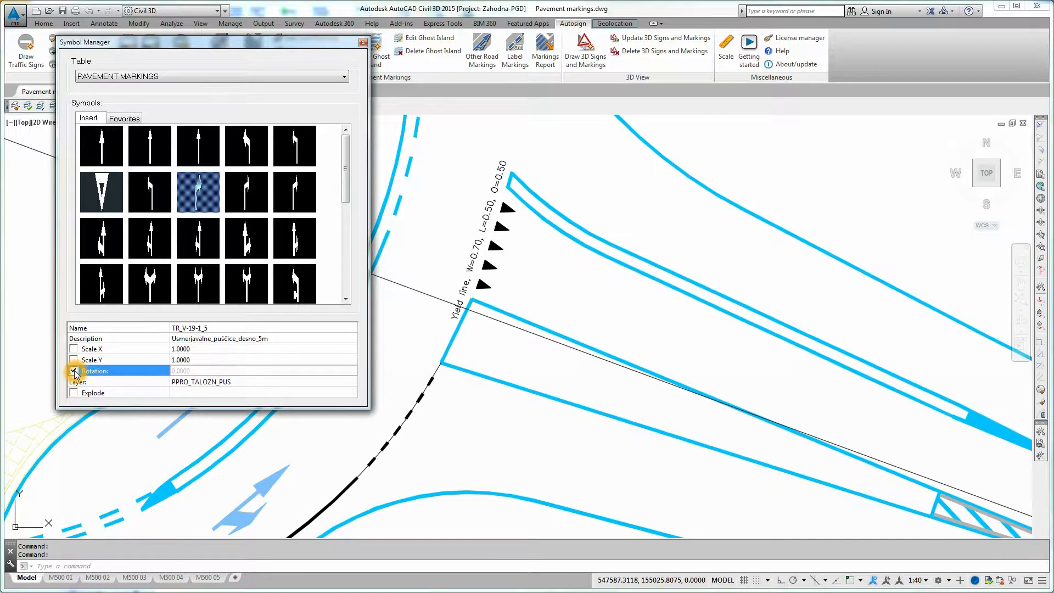
click(101, 193)
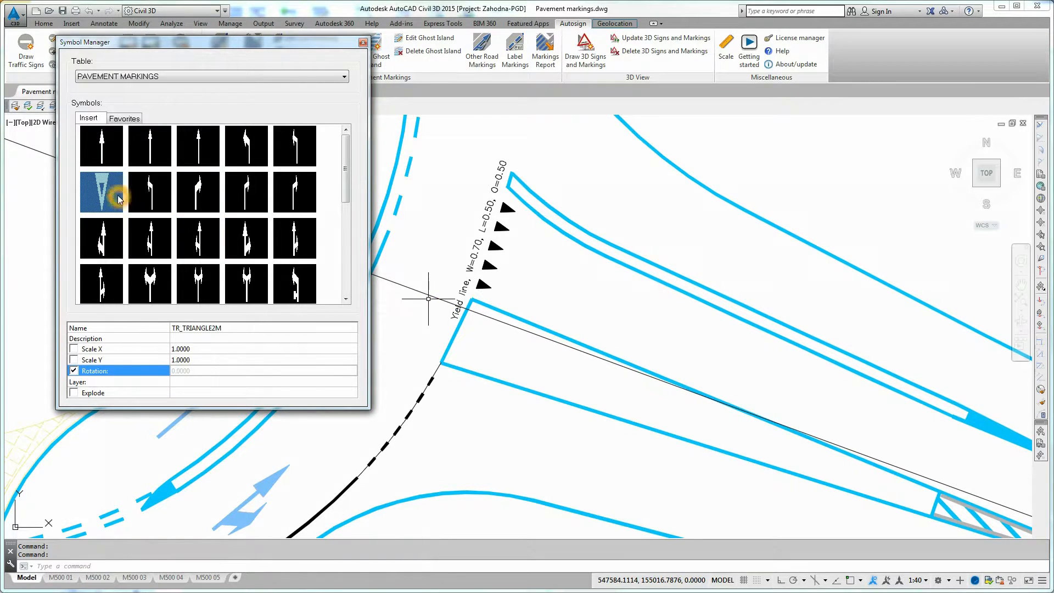
click(101, 191)
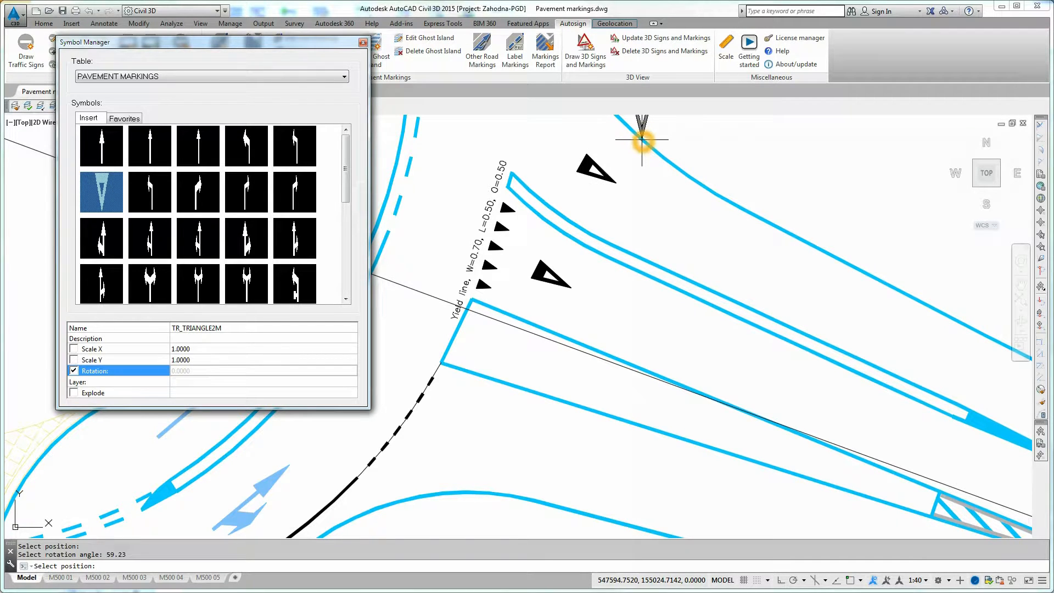
click(196, 191)
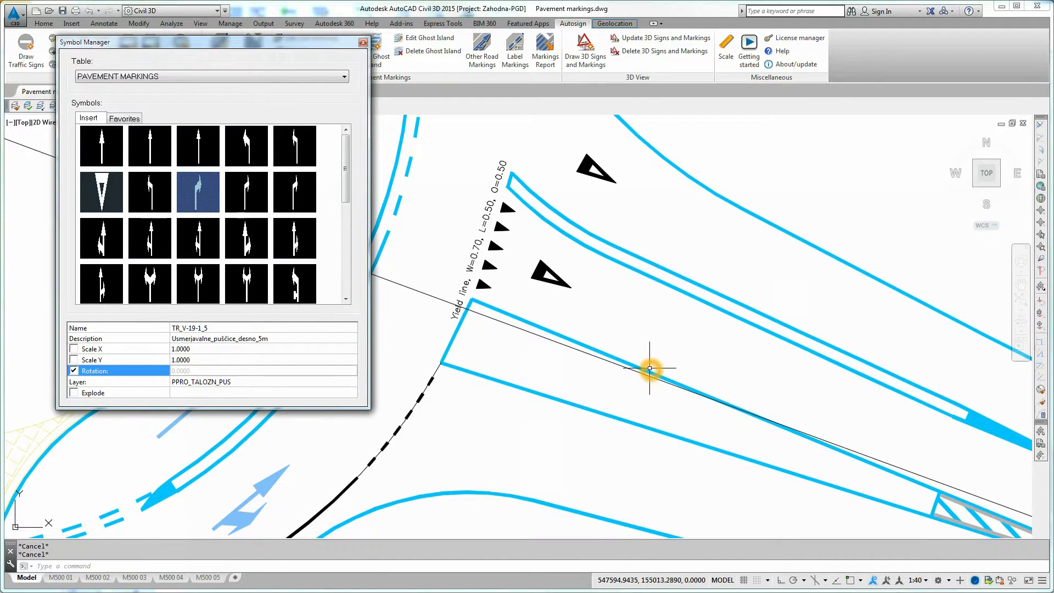
Step: Place the turn and straight-or-right arrow markings in the side-road lanes
click(295, 238)
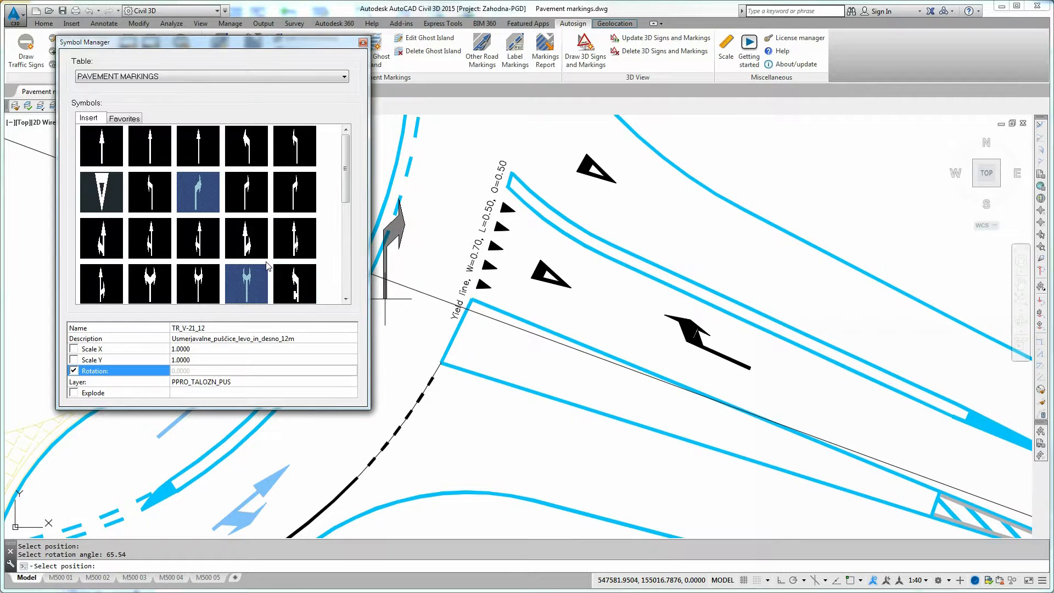
click(245, 237)
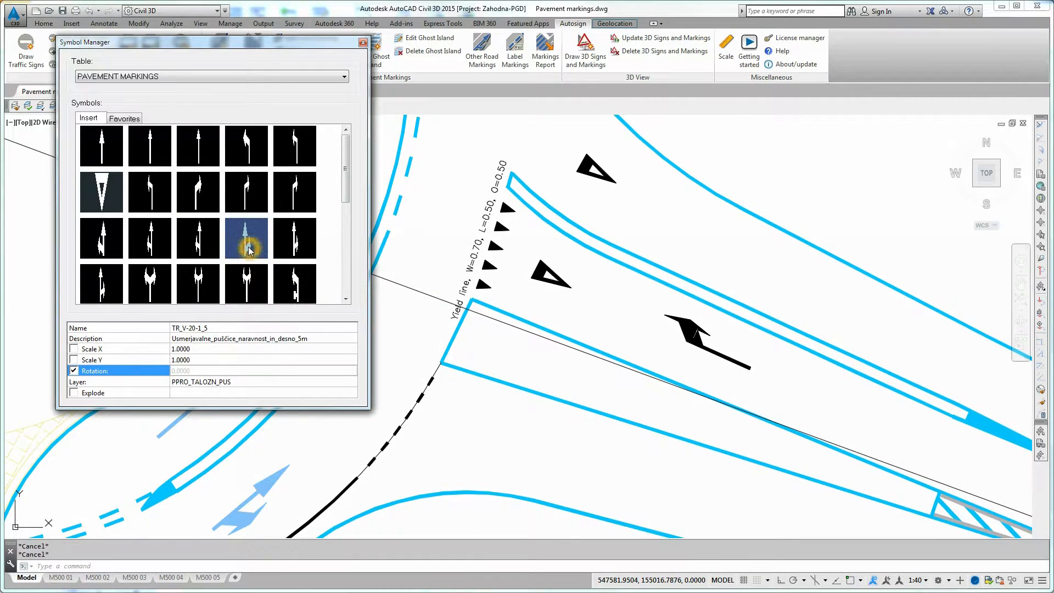
click(245, 237)
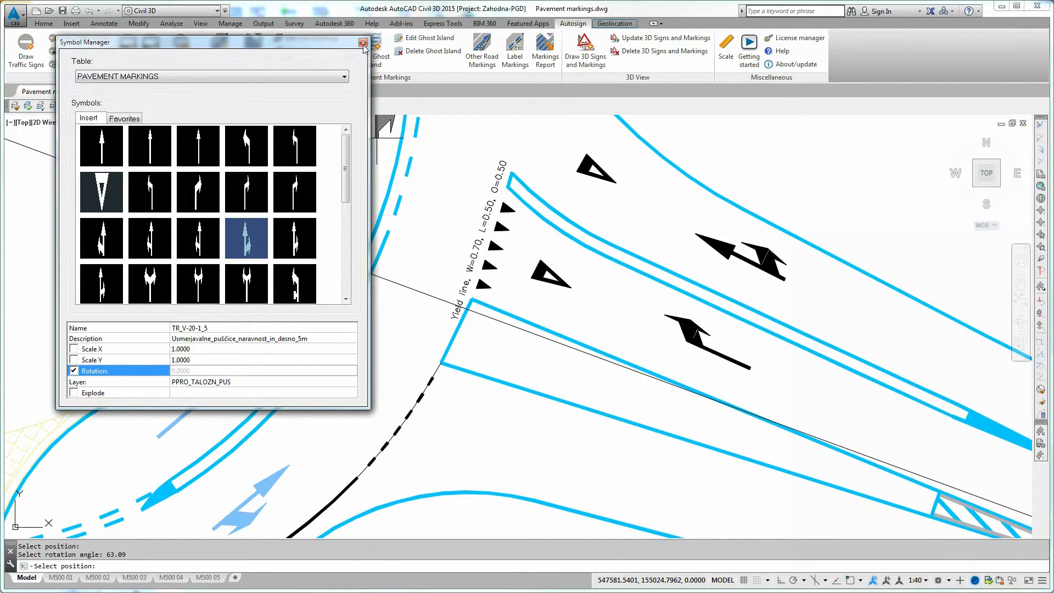
click(363, 42)
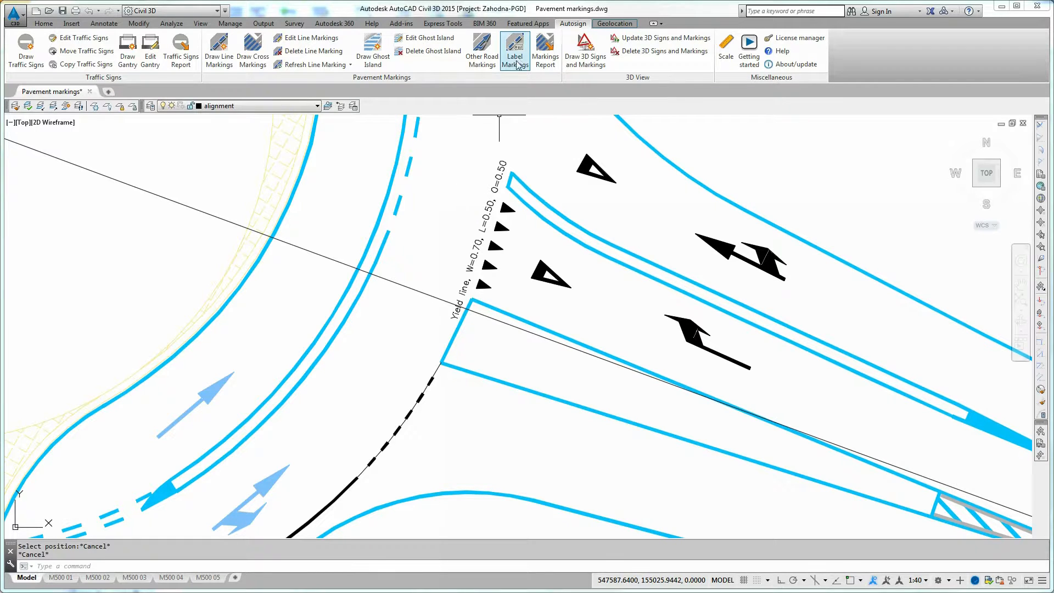
mouse_move(514, 50)
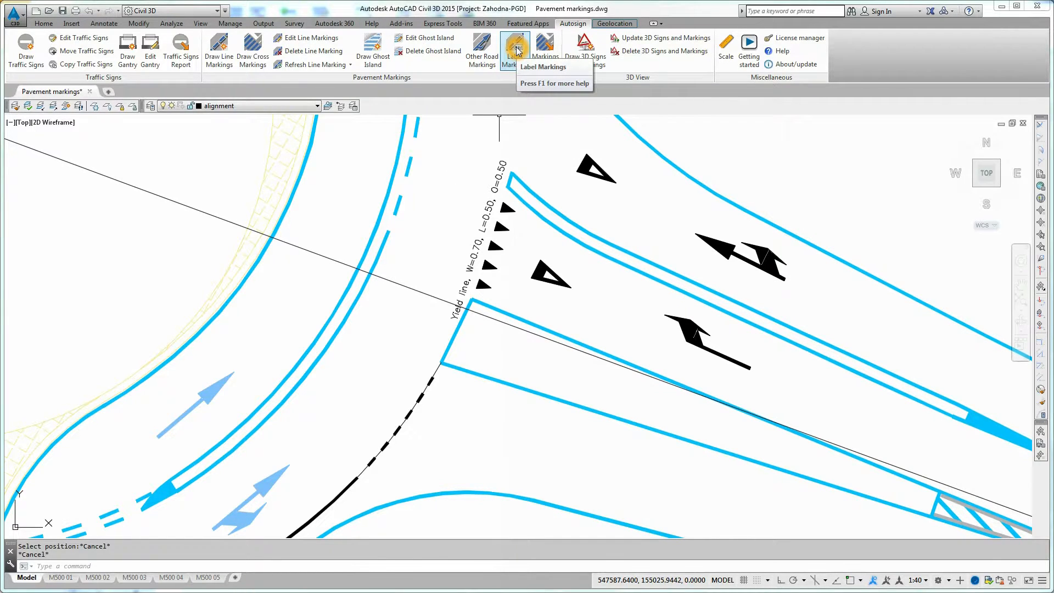
Step: Label the yield line, dashed line, arrows and triangles 1–6 as a group with leaders
click(515, 47)
text(G)
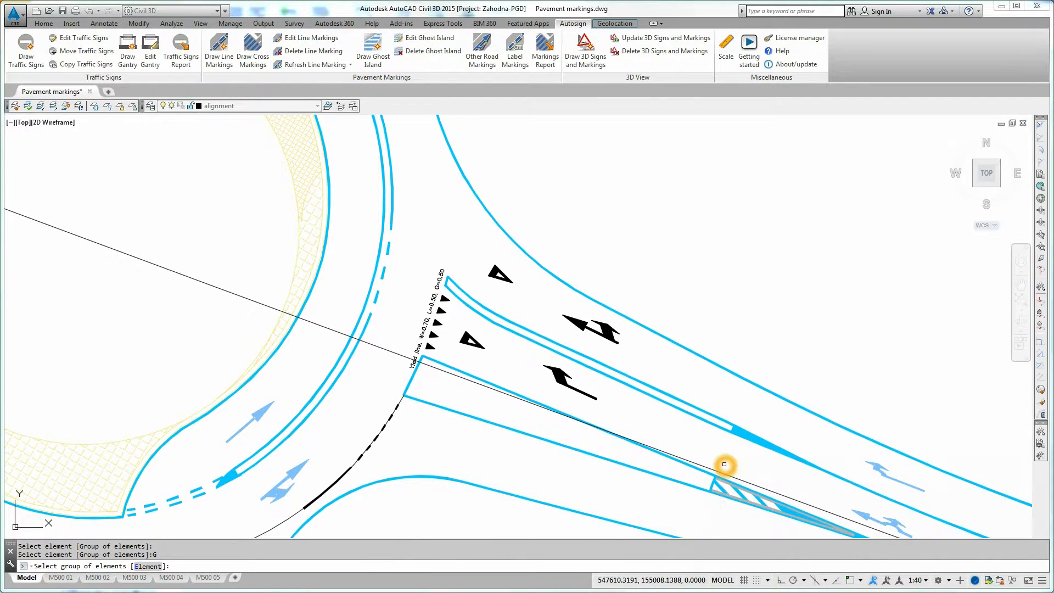
drag(724, 464, 402, 230)
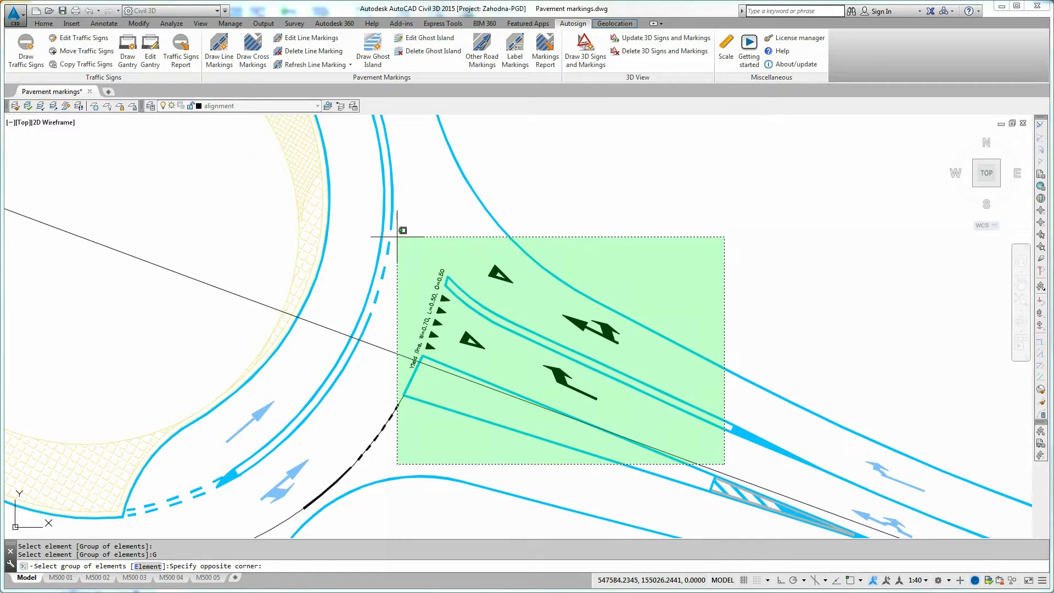
click(373, 238)
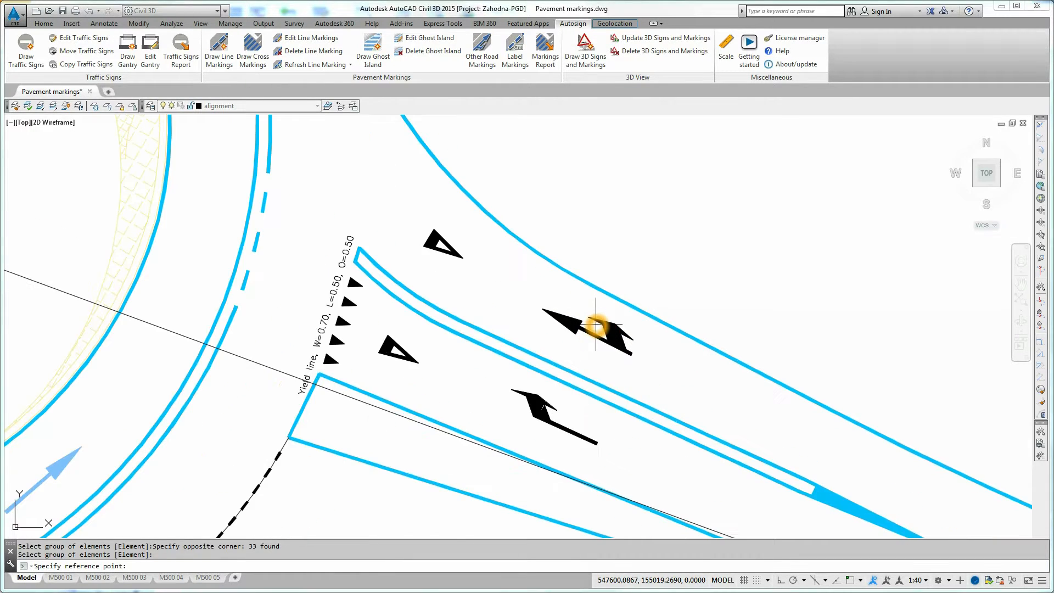
click(594, 328)
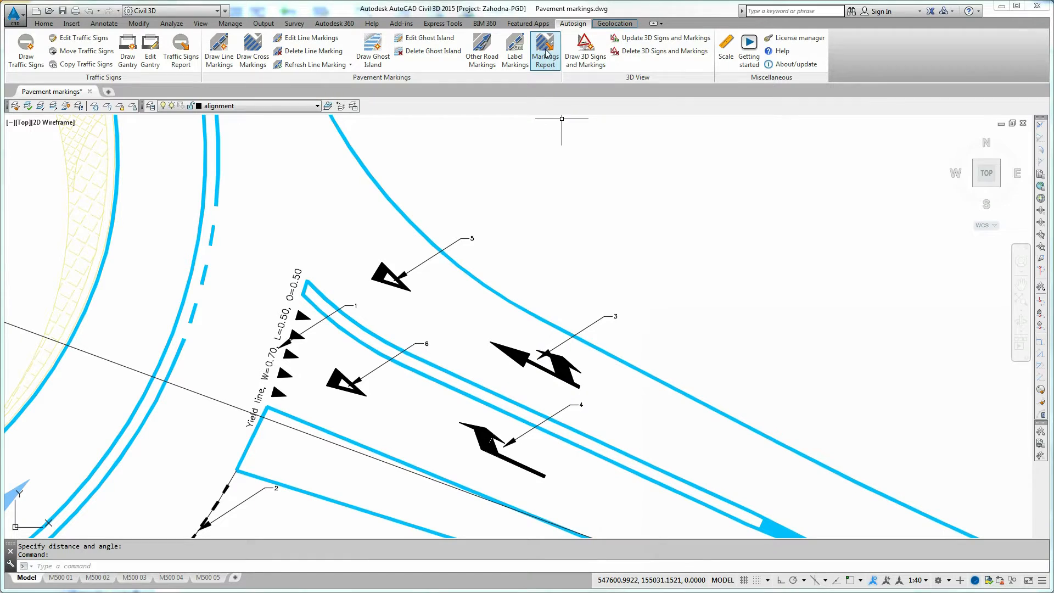
mouse_move(545, 48)
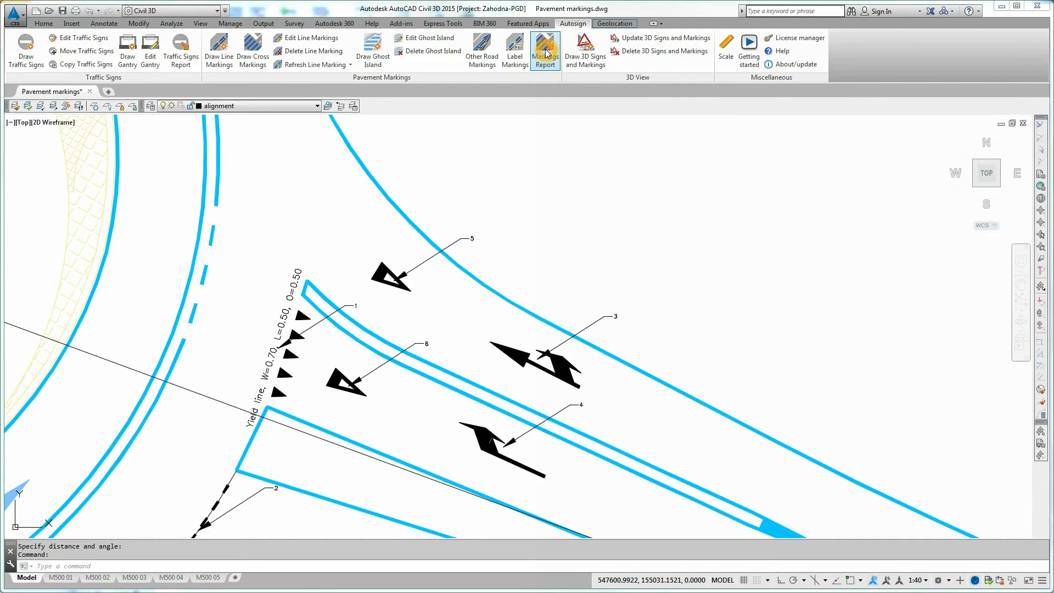
Step: Open the Markings Report for all markings with table style ARO_MAINPTSTBL
click(545, 51)
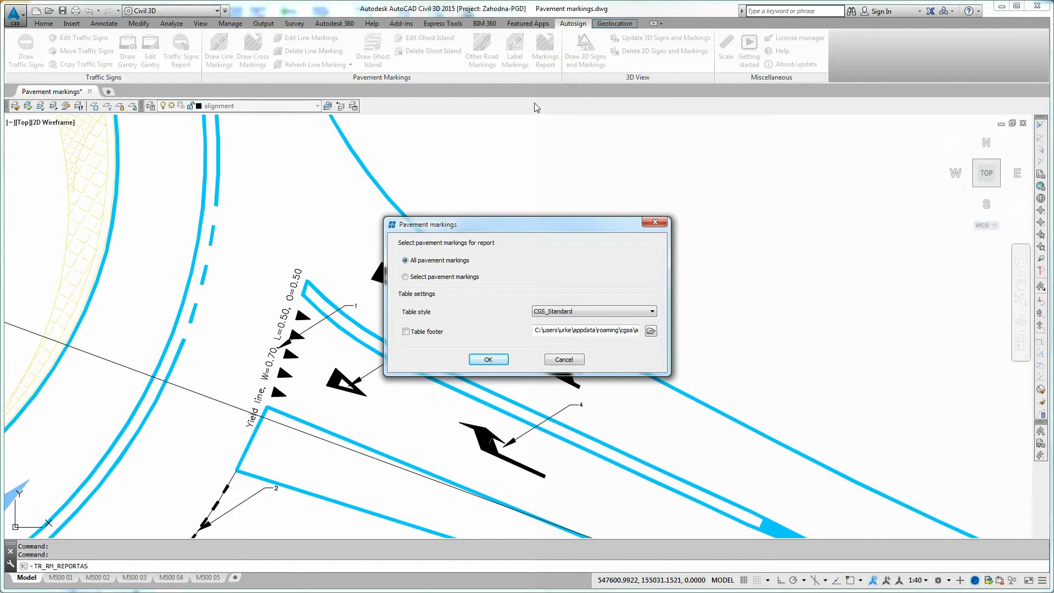
mouse_move(481, 278)
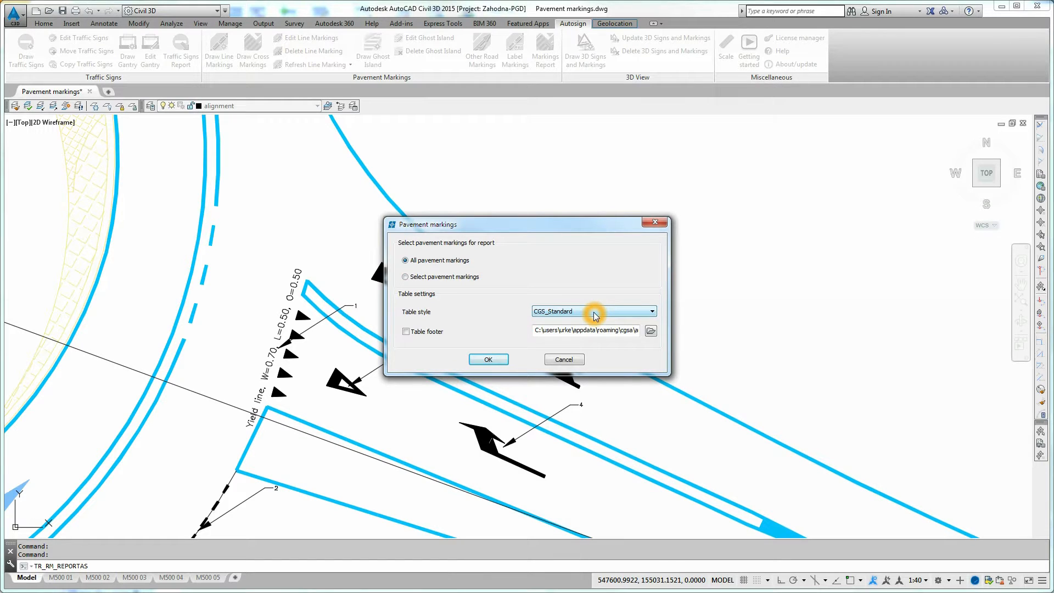
click(648, 310)
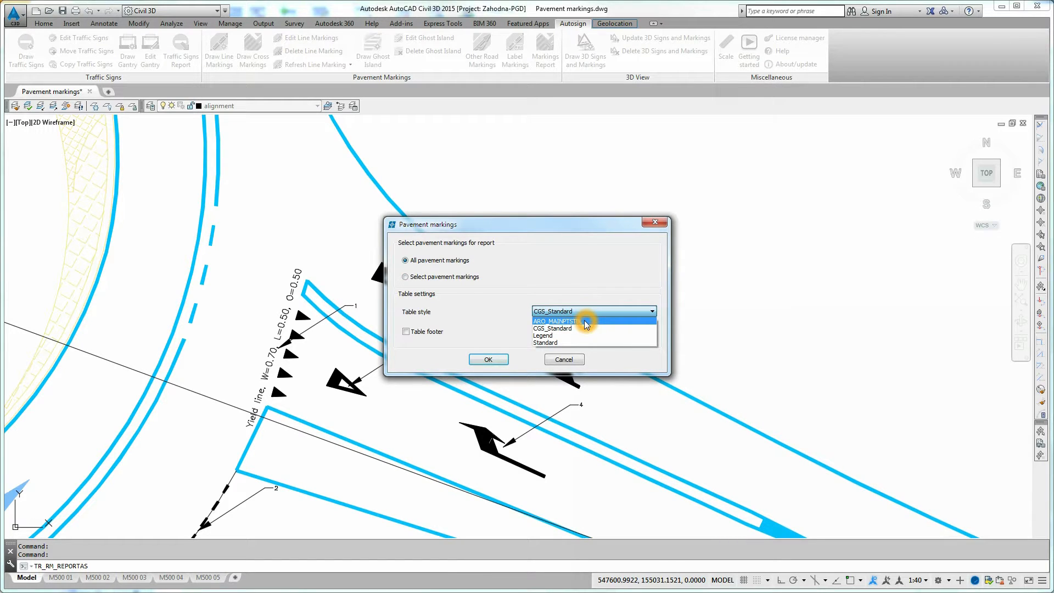
click(555, 320)
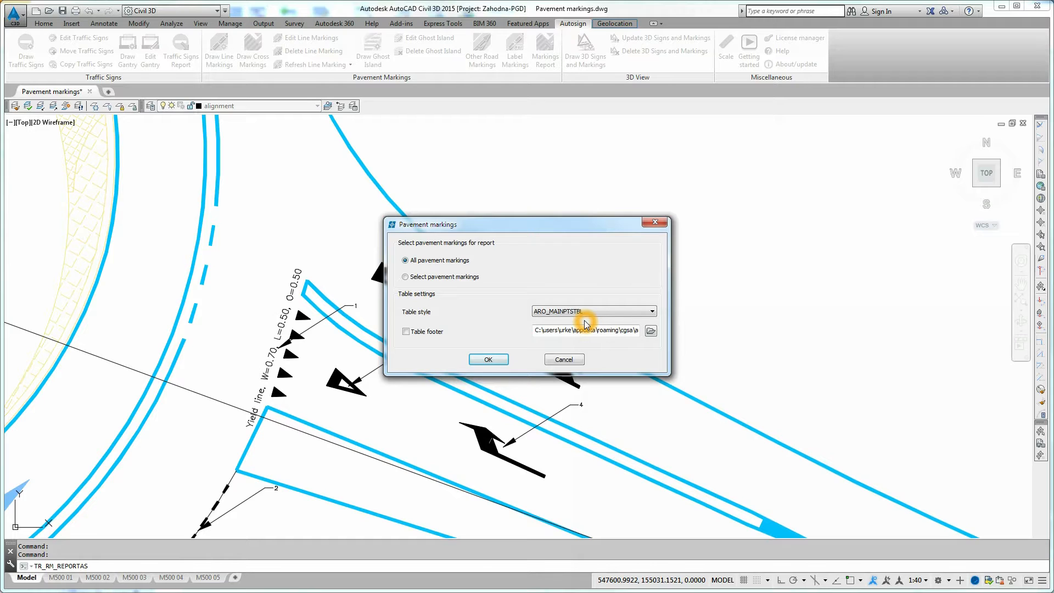